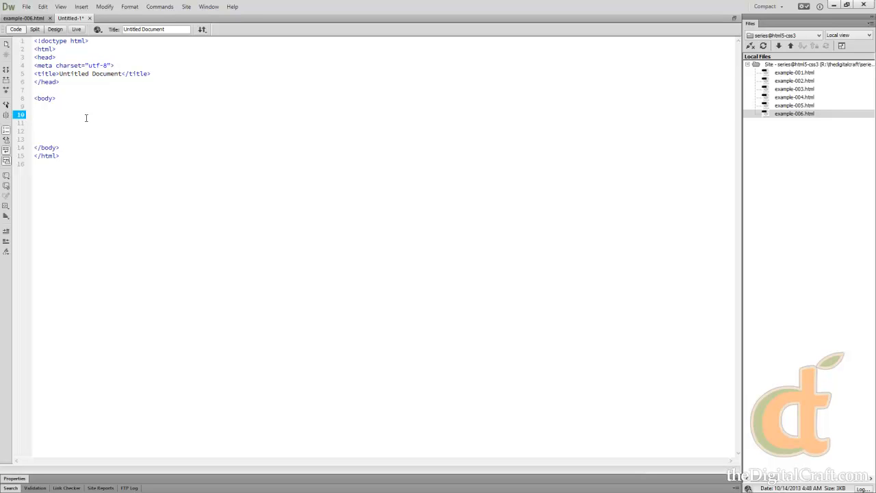
# Insert a div in the body wrapping the paragraph 'This is my text within a div.'.
pyautogui.click(34, 115)
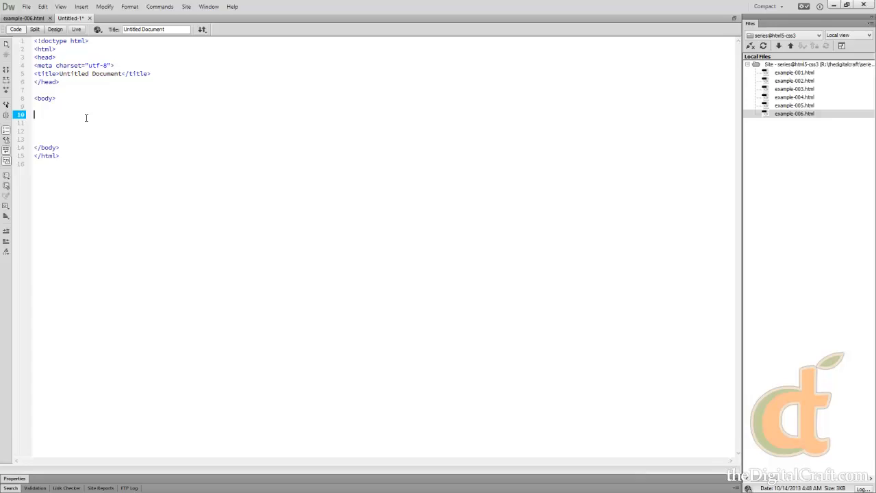
pyautogui.write('<div></div>')
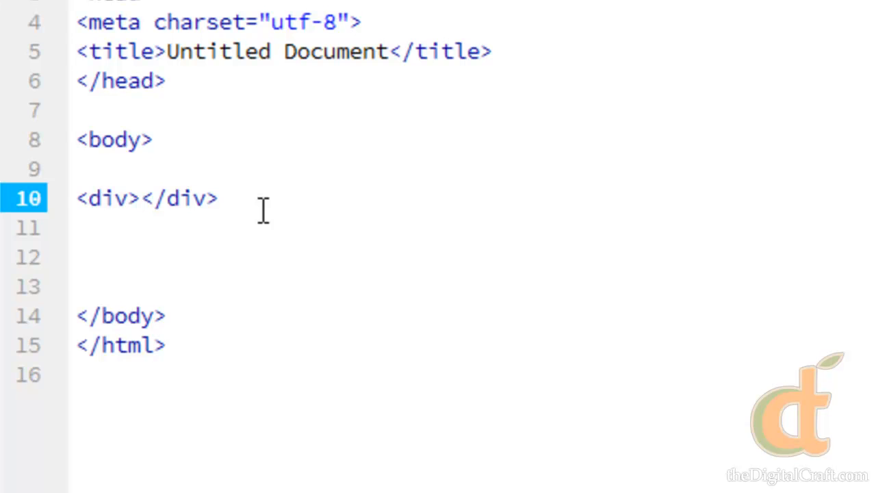
pyautogui.click(137, 197)
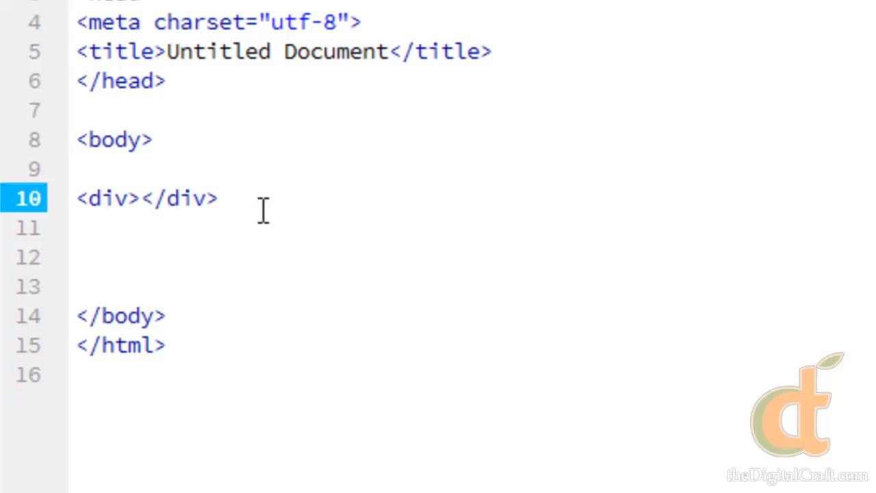
pyautogui.click(139, 197)
pyautogui.write('<p></p>')
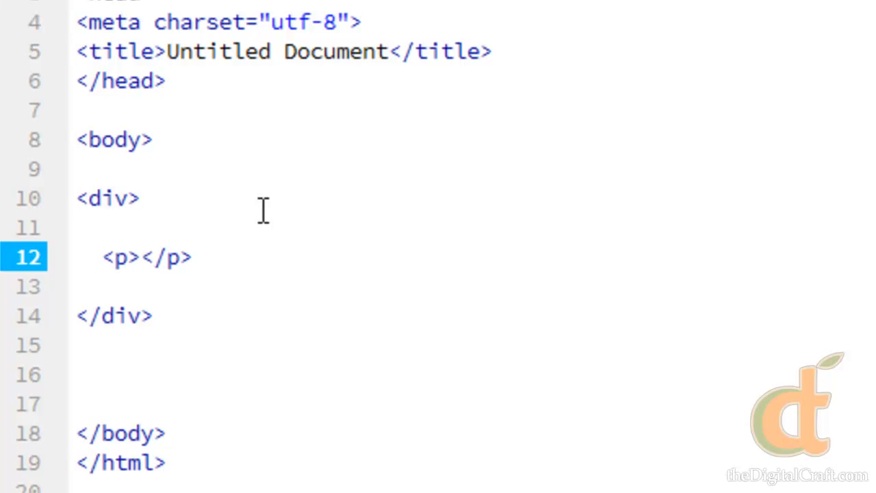
pyautogui.write('This is')
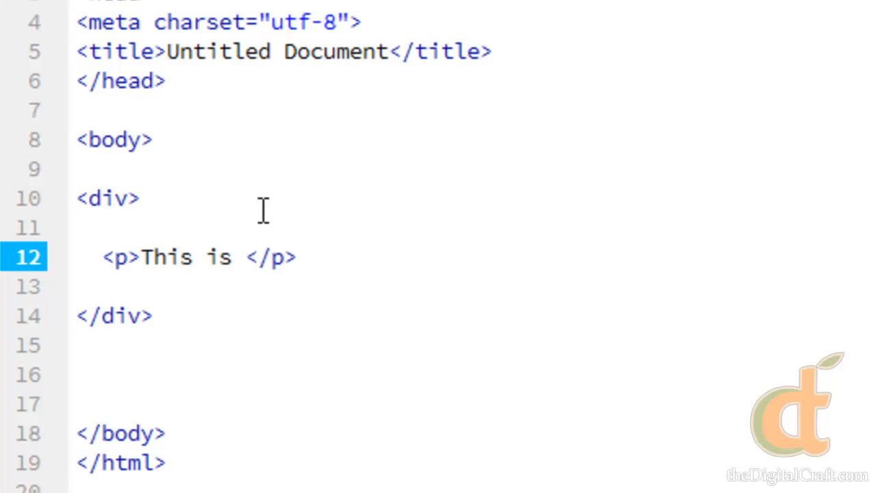
pyautogui.write('my text within a div.')
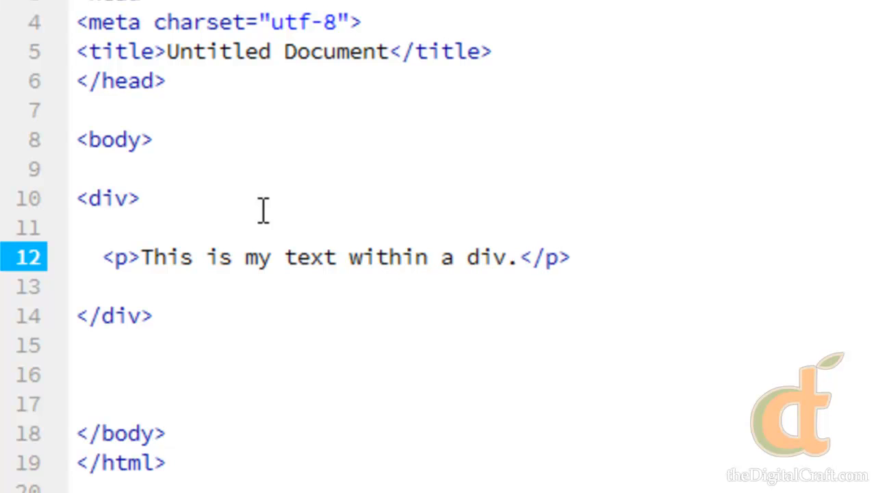
# Insert blank lines after the closing p tag to leave room inside the div.
pyautogui.click(515, 257)
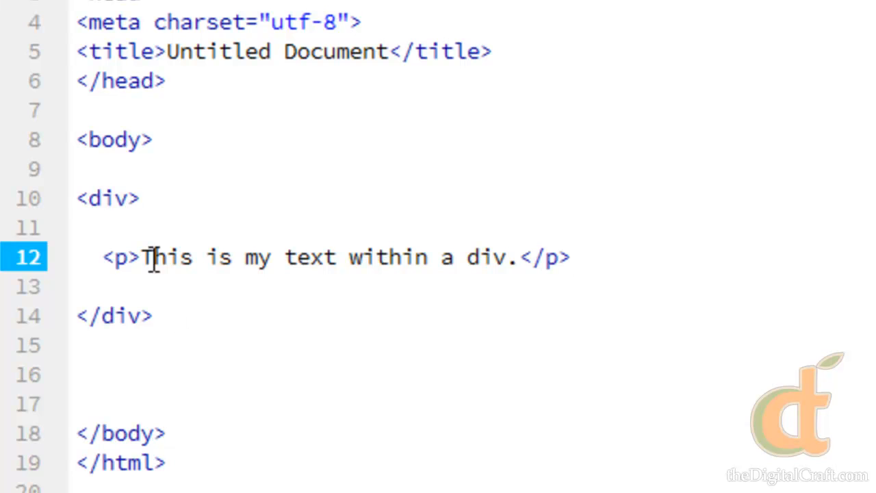
pyautogui.click(109, 198)
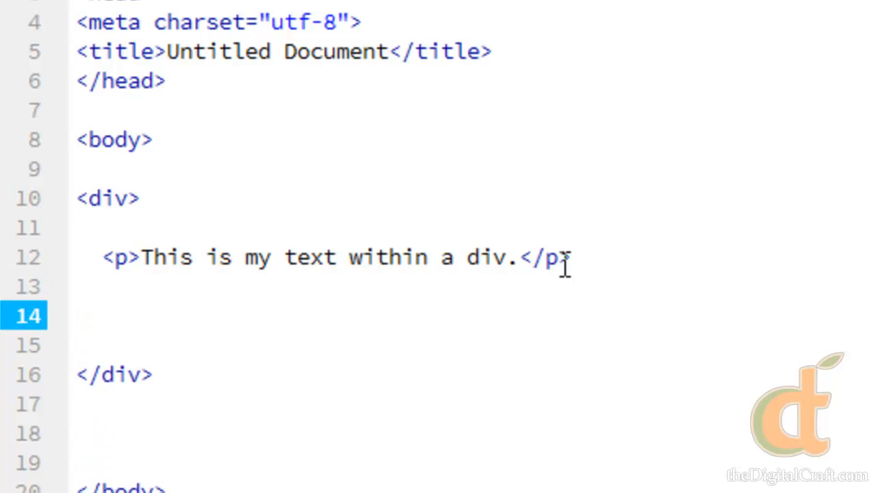
# Add a ul below the paragraph with items 'This is item 1' and 'This is item 2'.
pyautogui.write('<uL')
pyautogui.write('<li></li>')
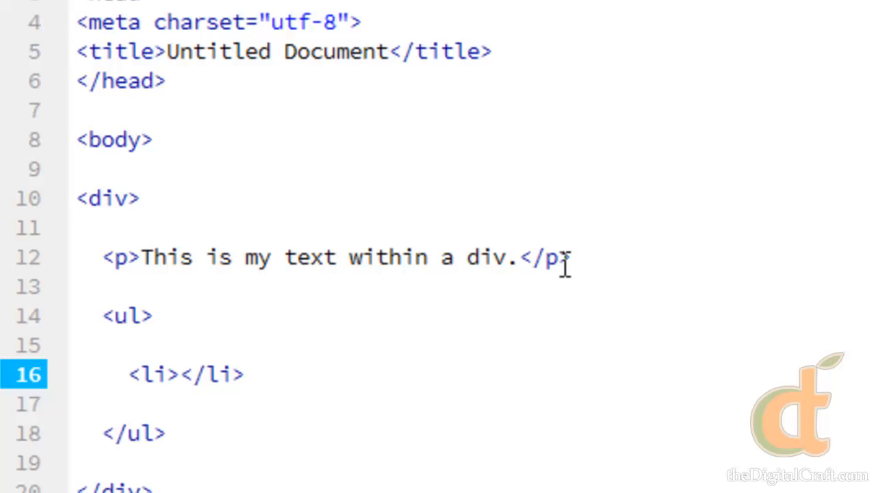
pyautogui.write('This is item 1')
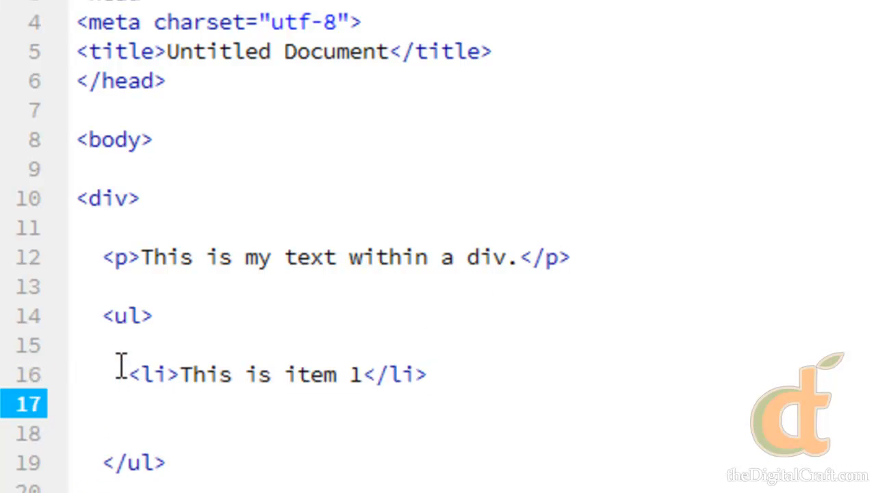
pyautogui.write('<li>This is item 2</li>')
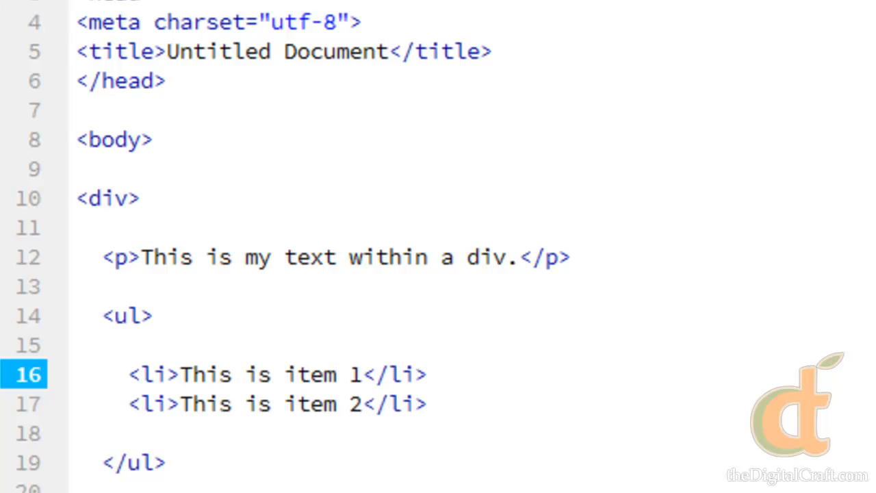
pyautogui.click(425, 375)
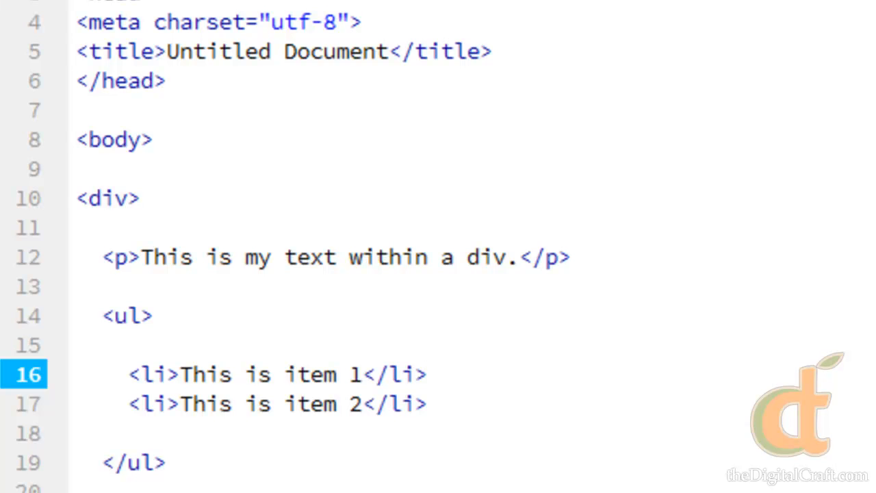
# Insert a blank line between the opening body tag and the div.
pyautogui.click(425, 375)
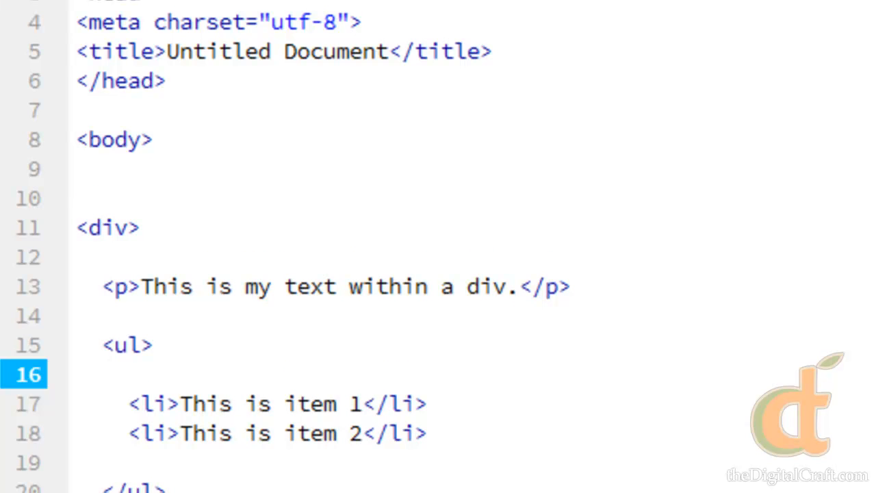
pyautogui.click(99, 374)
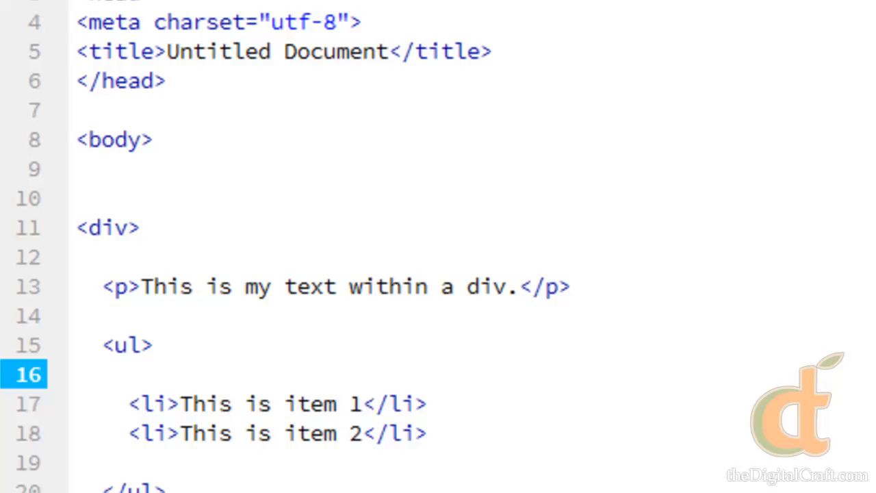
pyautogui.click(99, 374)
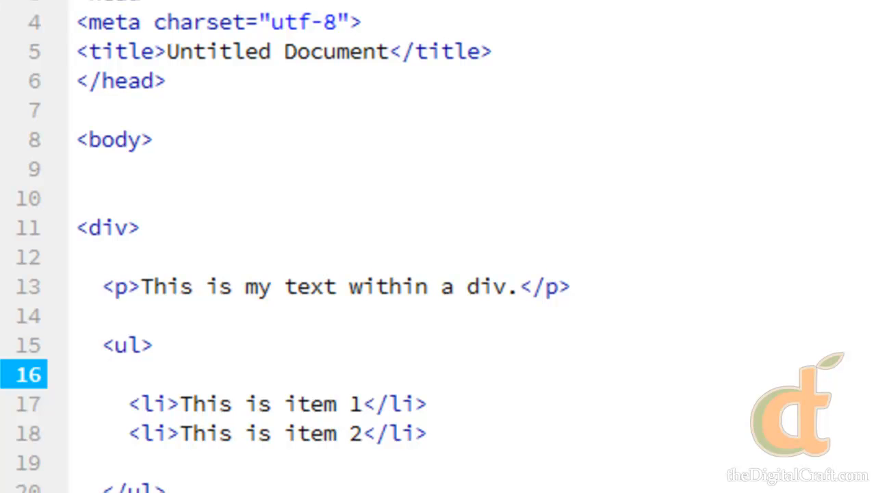
pyautogui.click(98, 372)
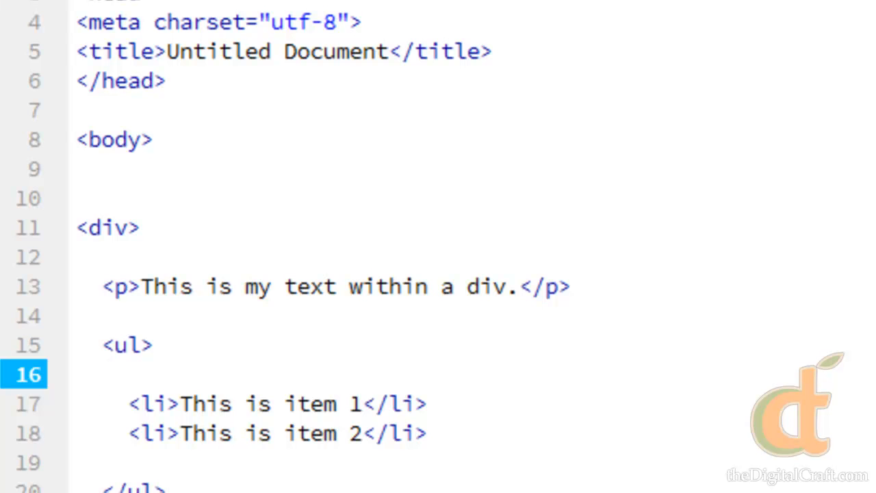
pyautogui.click(99, 372)
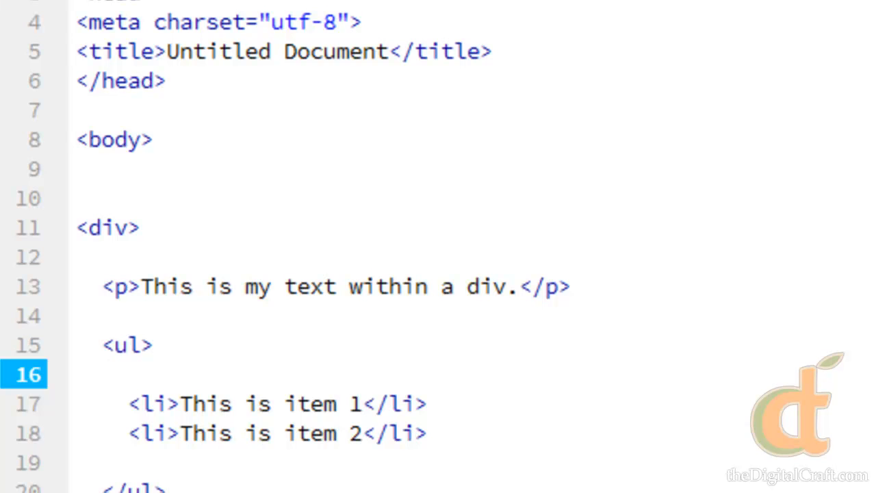
pyautogui.click(99, 374)
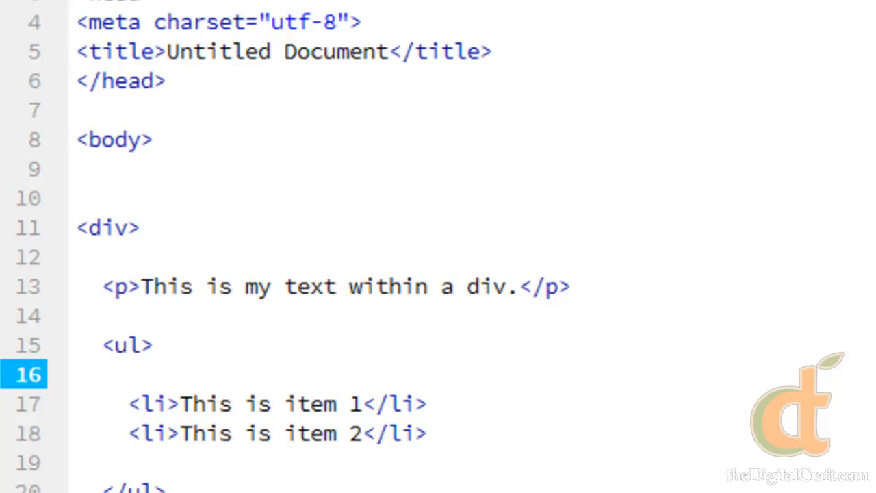
pyautogui.click(98, 372)
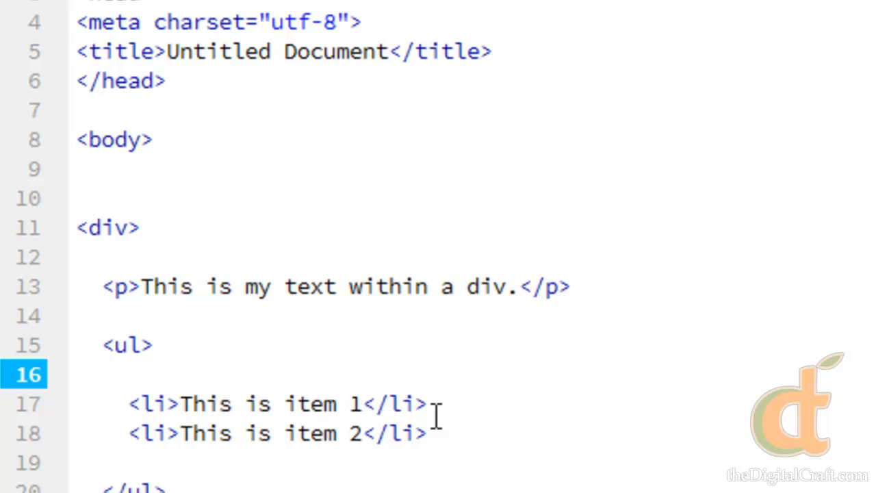
pyautogui.click(98, 372)
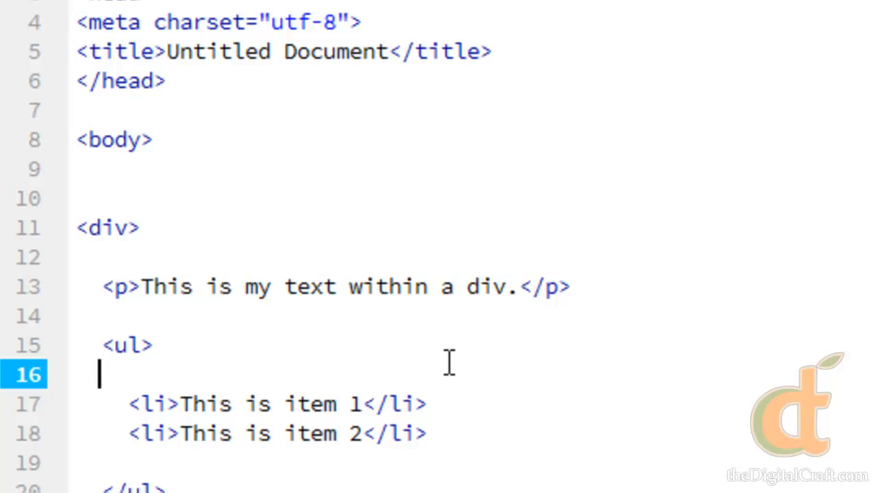
pyautogui.moveTo(534, 35)
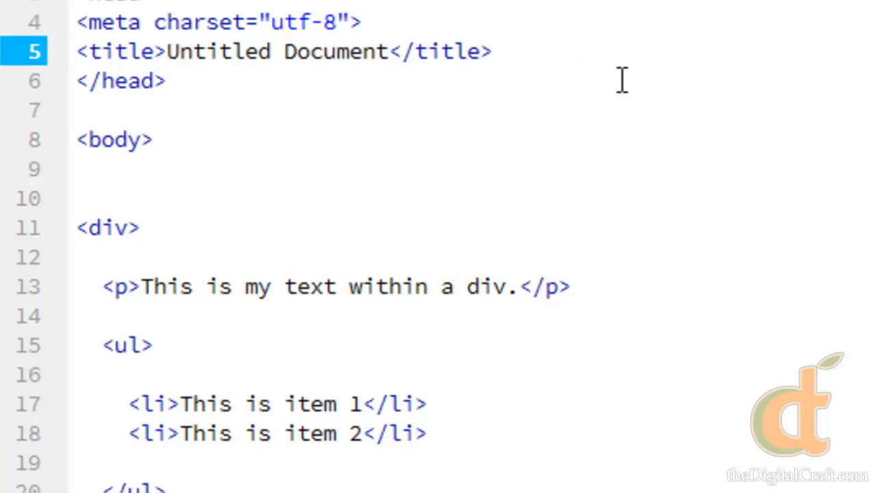
# Add an empty style block in the head after the title line.
pyautogui.click(485, 52)
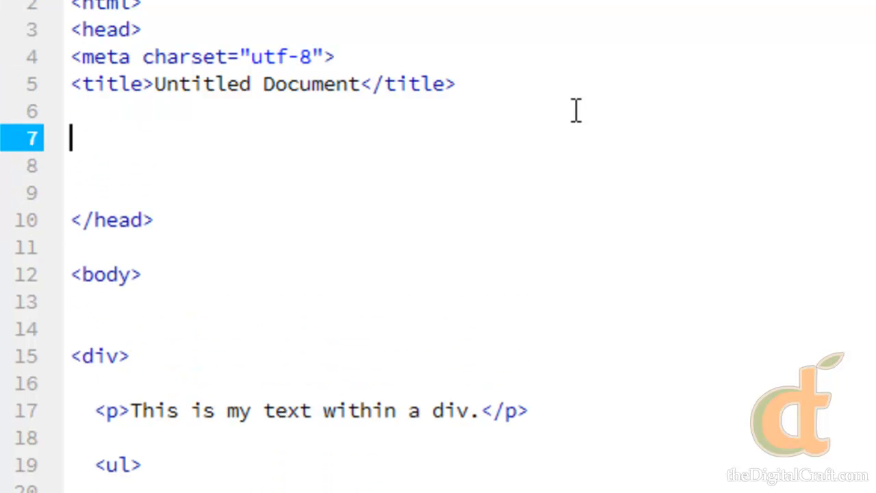
pyautogui.write('style>')
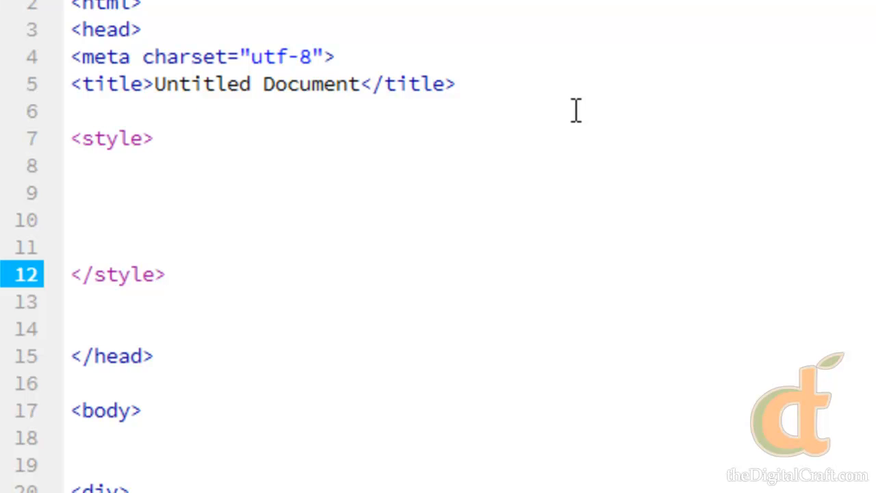
pyautogui.click(72, 274)
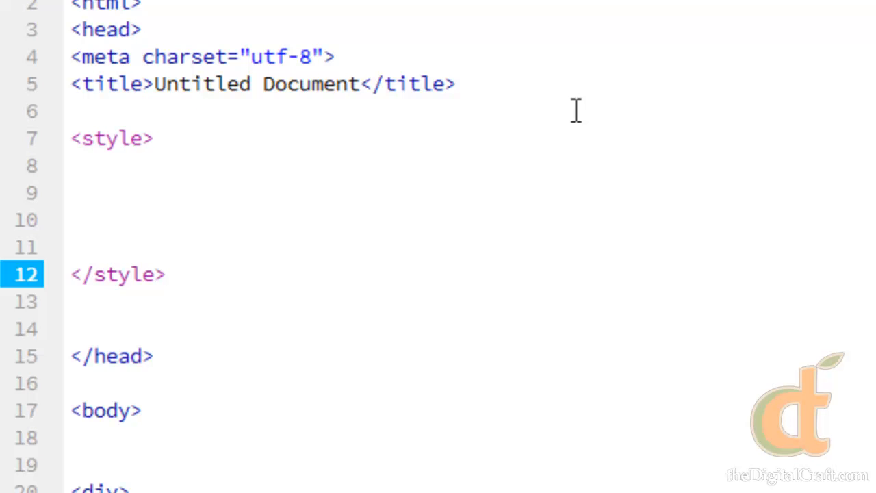
pyautogui.click(72, 273)
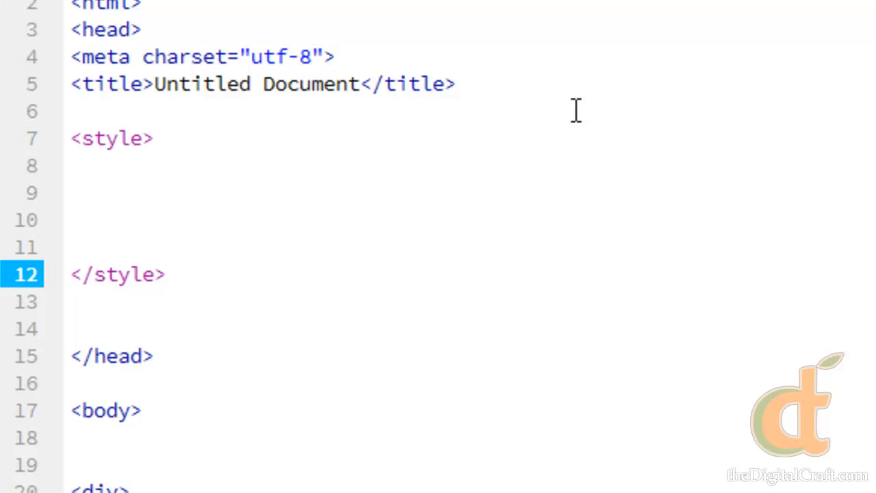
pyautogui.click(71, 274)
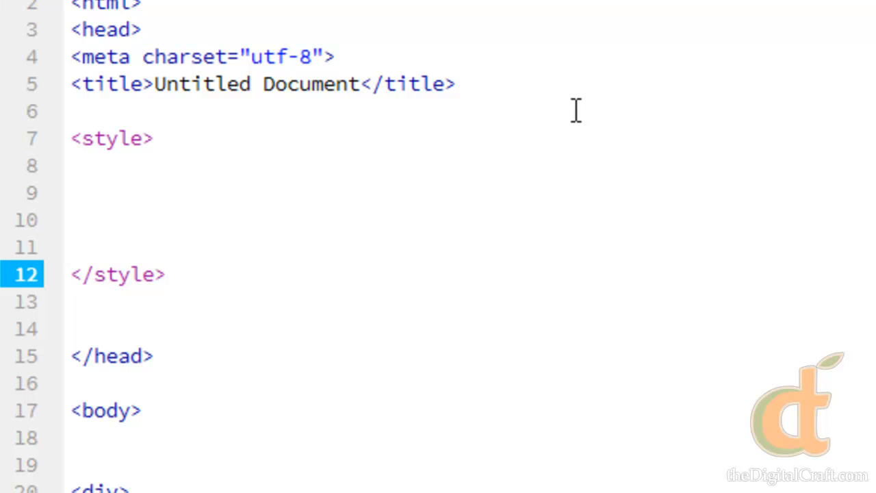
pyautogui.click(71, 274)
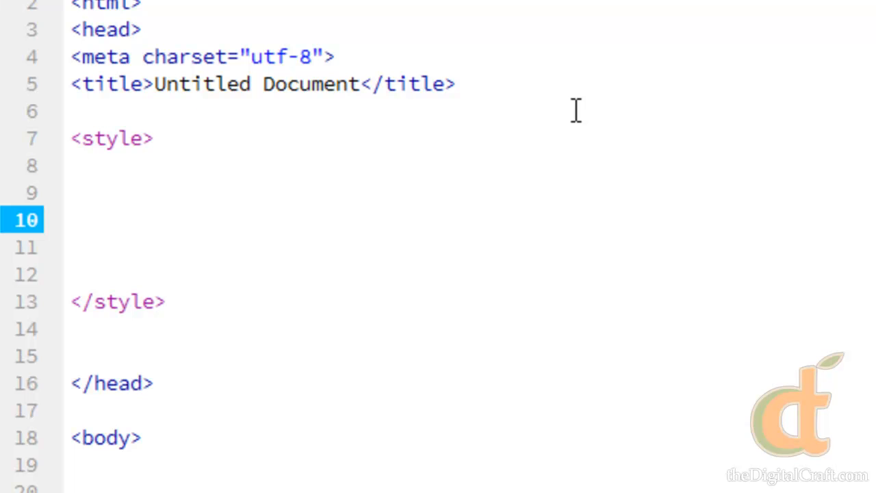
# Start a p selector on an empty line inside the style block.
pyautogui.click(75, 219)
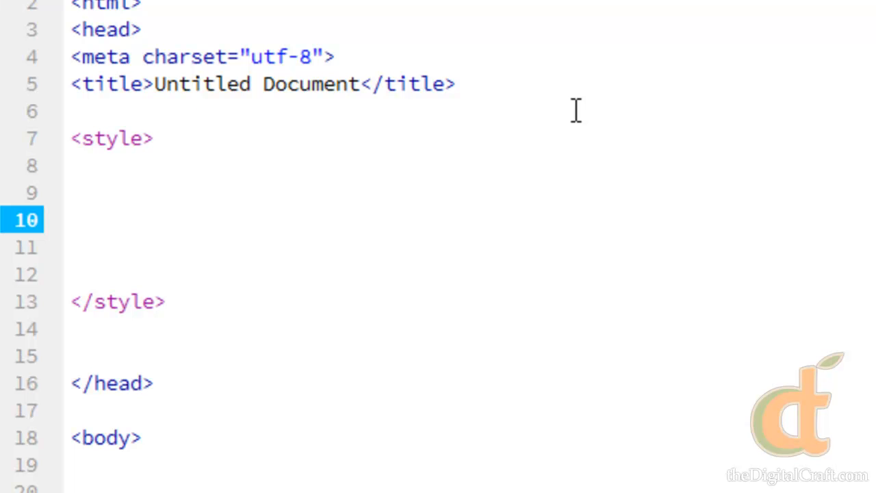
pyautogui.click(75, 219)
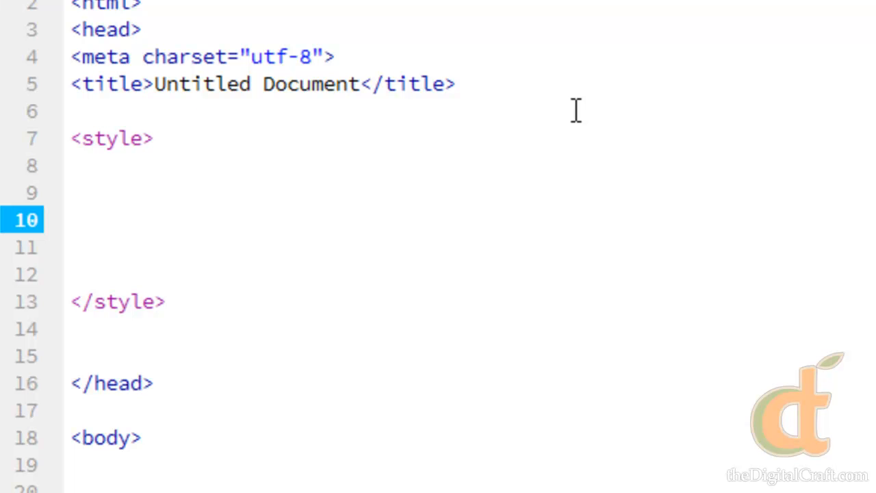
pyautogui.click(71, 219)
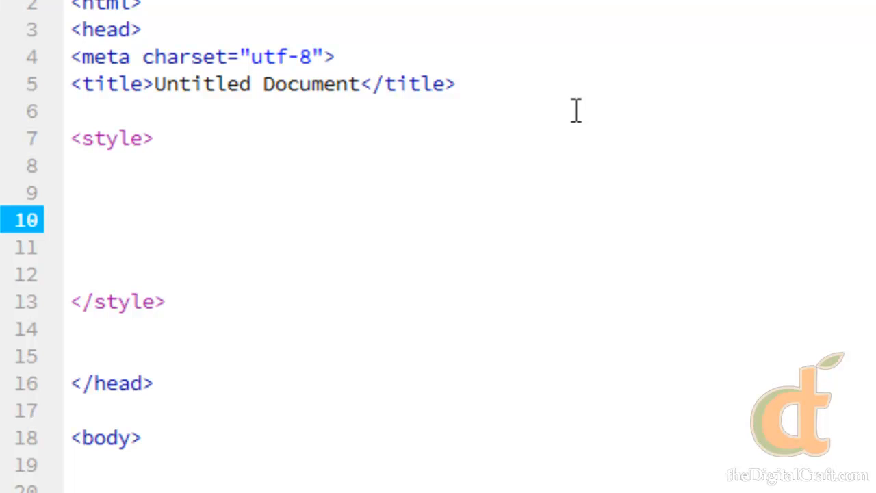
pyautogui.click(71, 219)
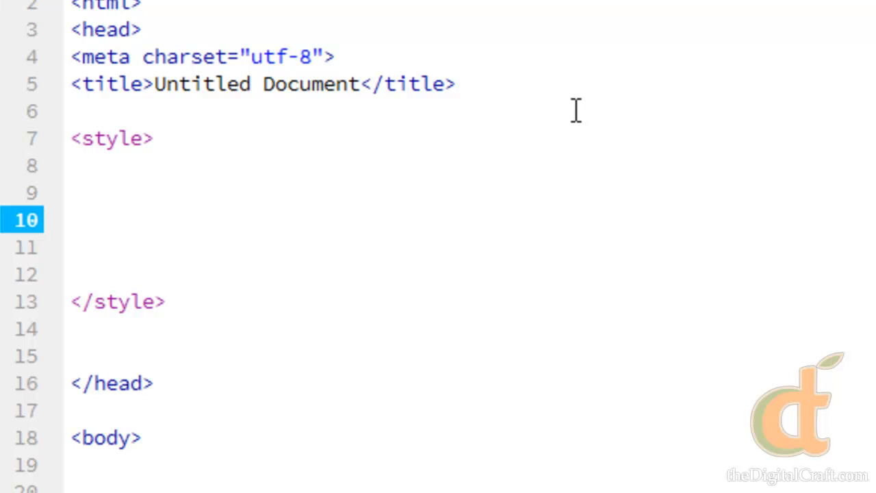
pyautogui.write('p')
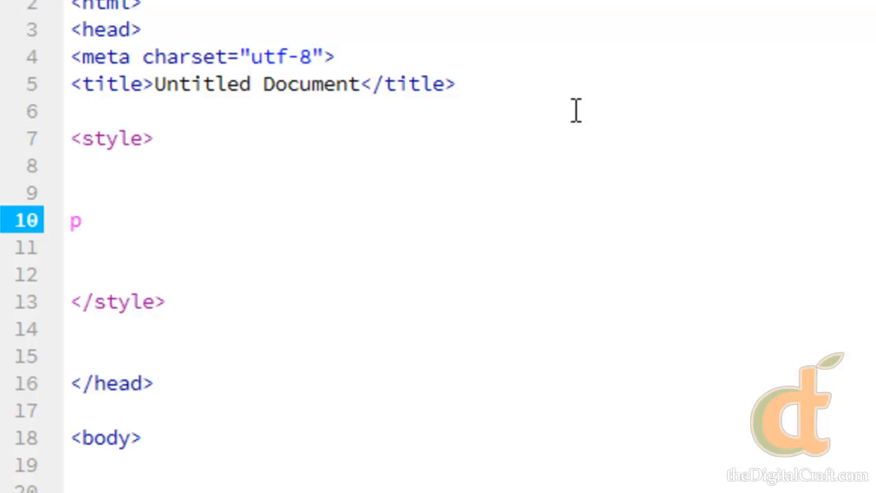
# Correct the mistyped characters to p, add an opening brace and expand the braces onto separate lines.
pyautogui.click(82, 220)
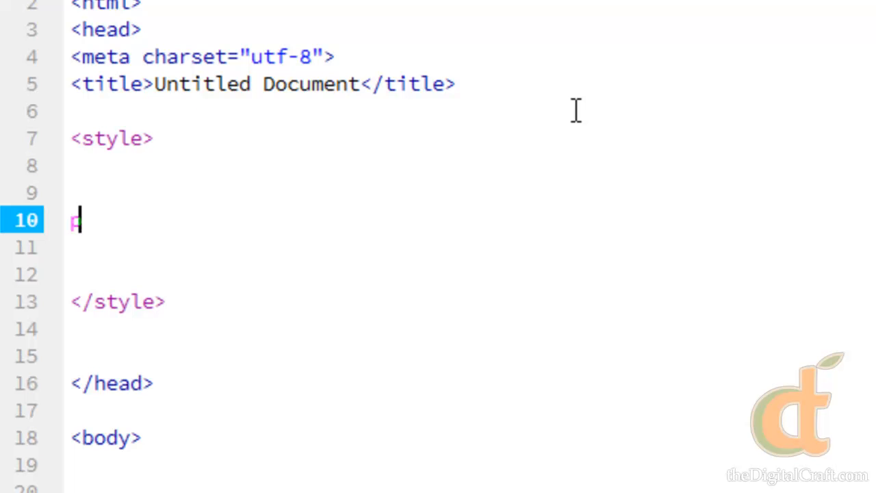
pyautogui.write('di')
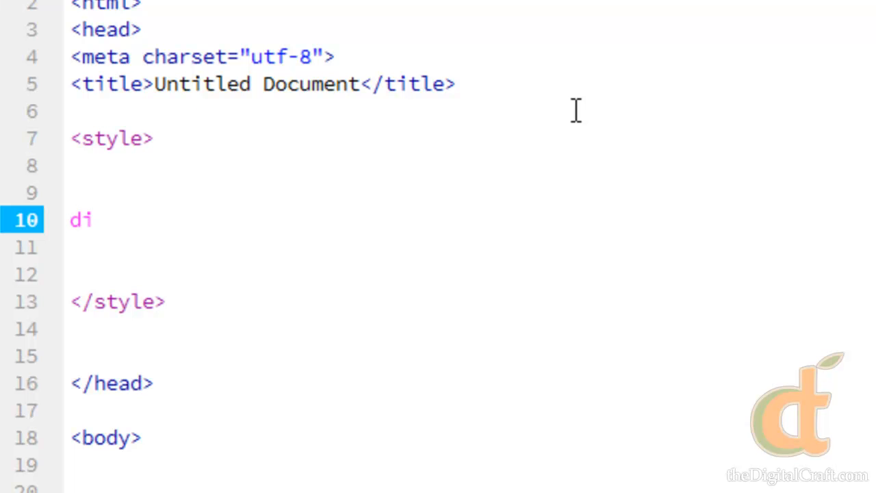
pyautogui.press('Backspace')
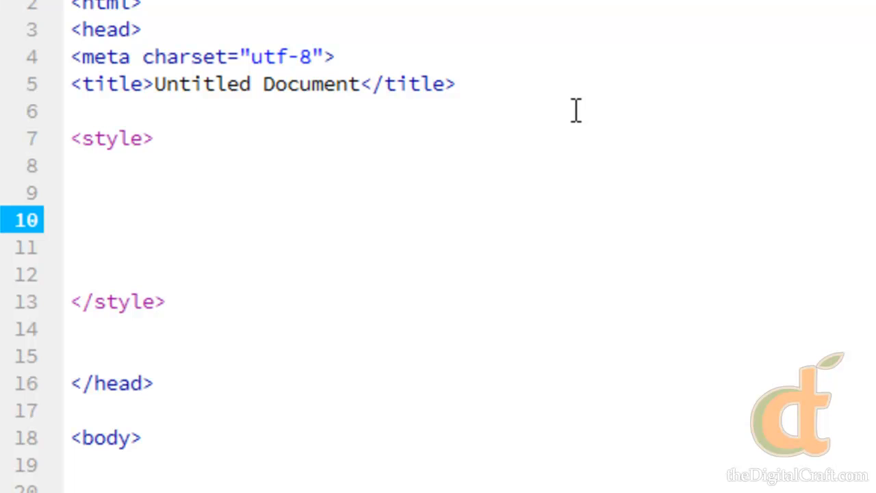
pyautogui.click(75, 219)
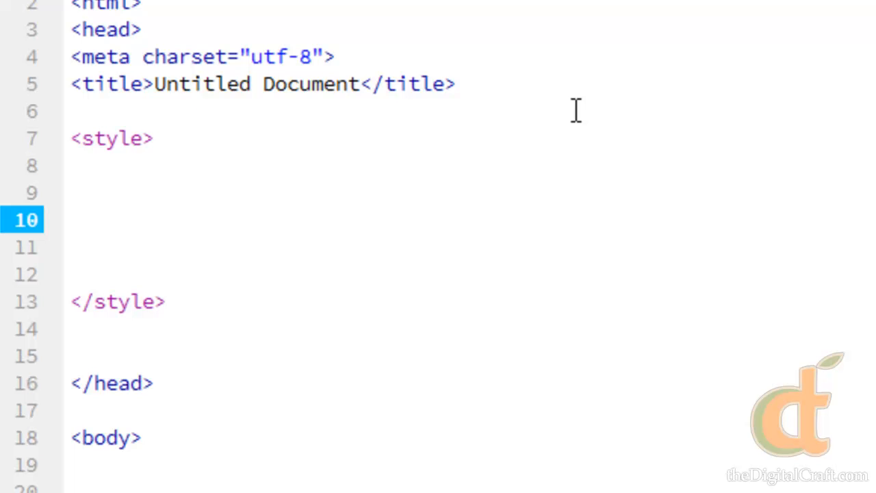
pyautogui.write('p')
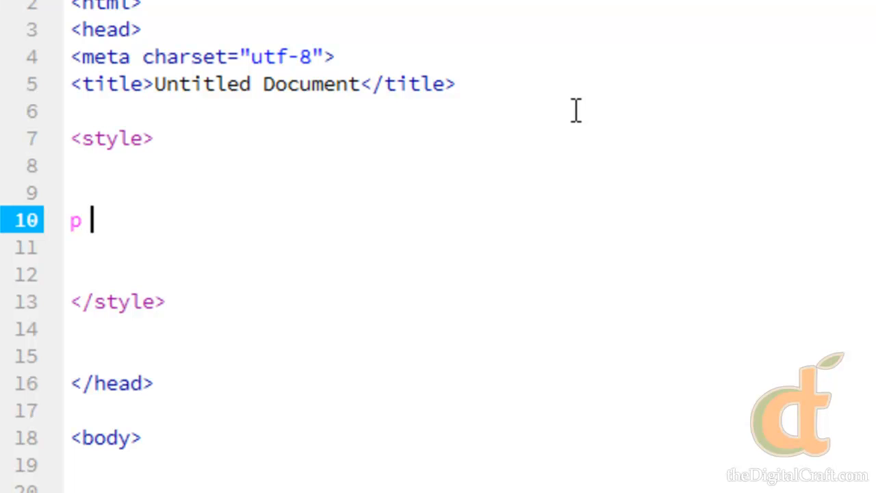
pyautogui.write('{')
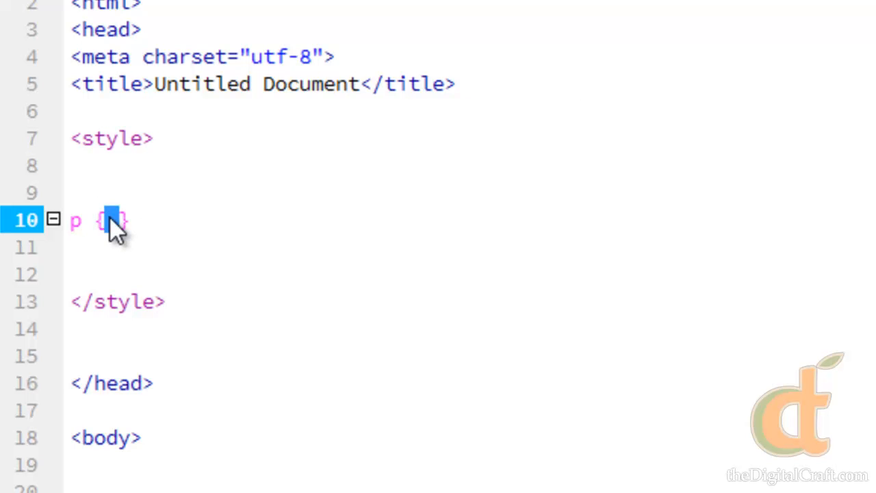
pyautogui.press('enter')
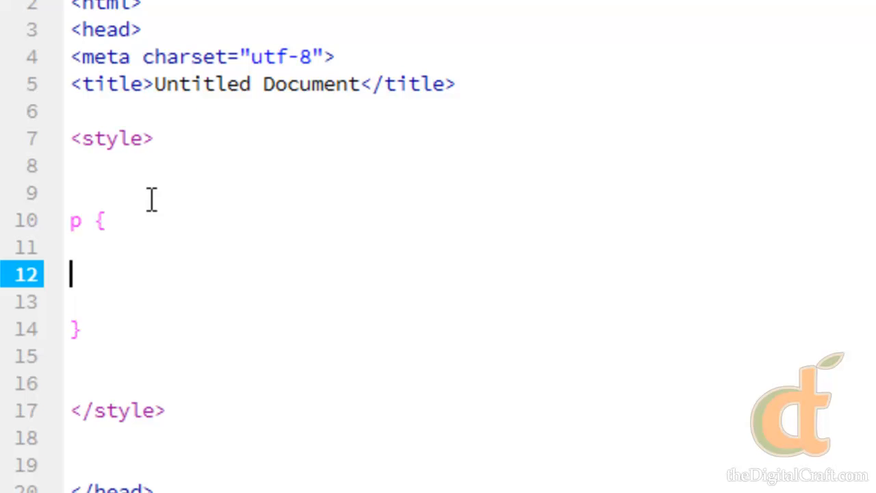
pyautogui.moveTo(157, 217)
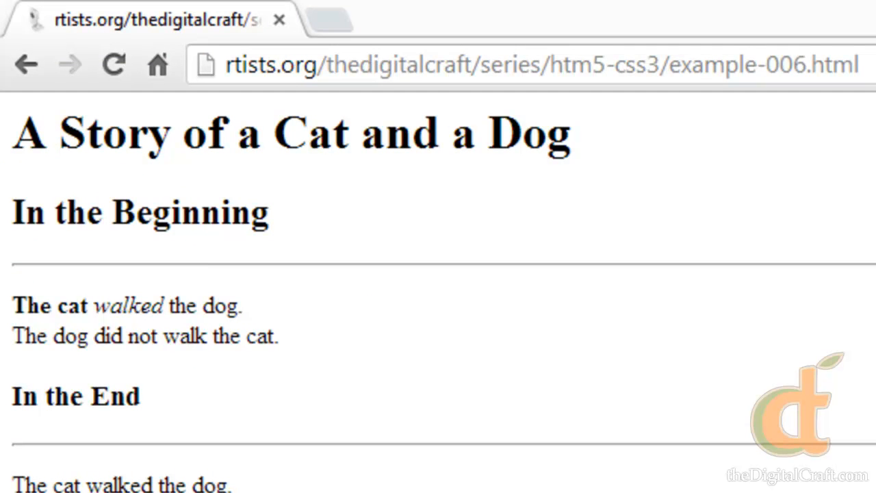
pyautogui.moveTo(787, 137)
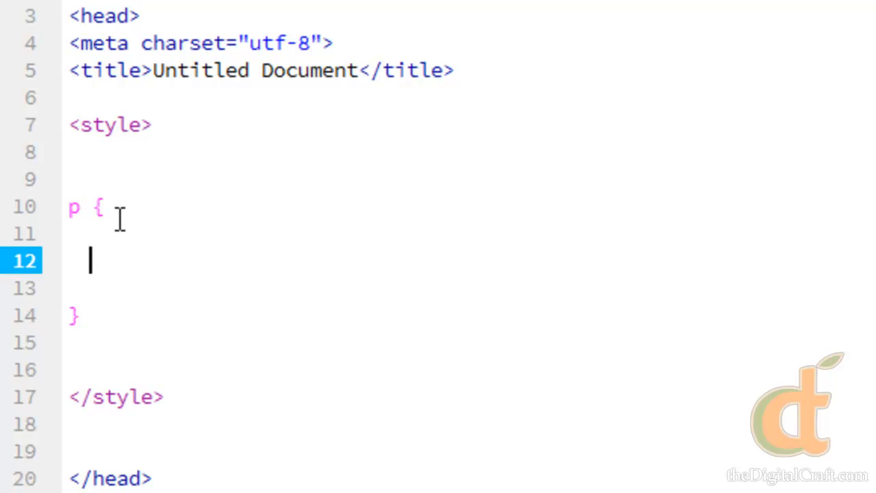
# Declare color: #ccbb33; in the p rule and start a new property line.
pyautogui.write('colo')
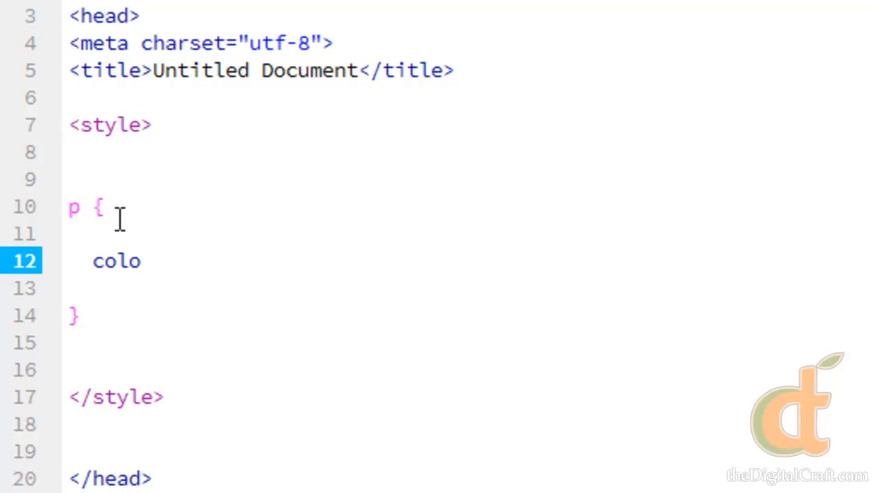
pyautogui.write('r')
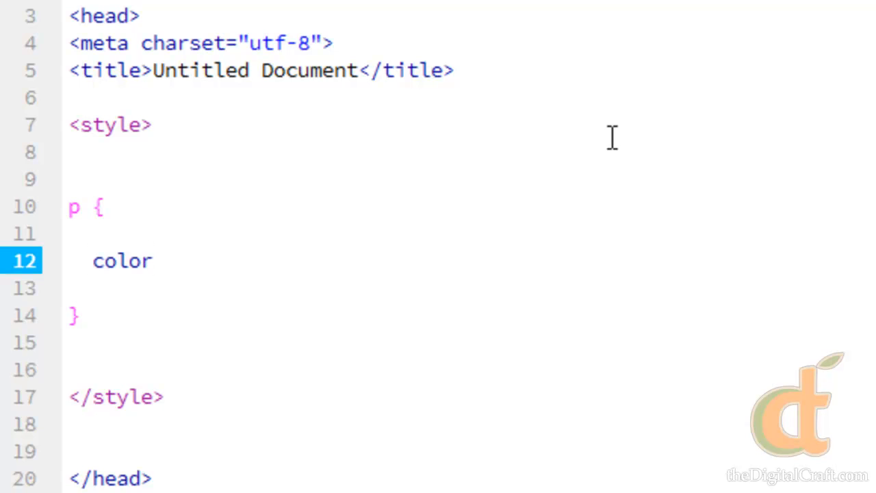
pyautogui.click(149, 260)
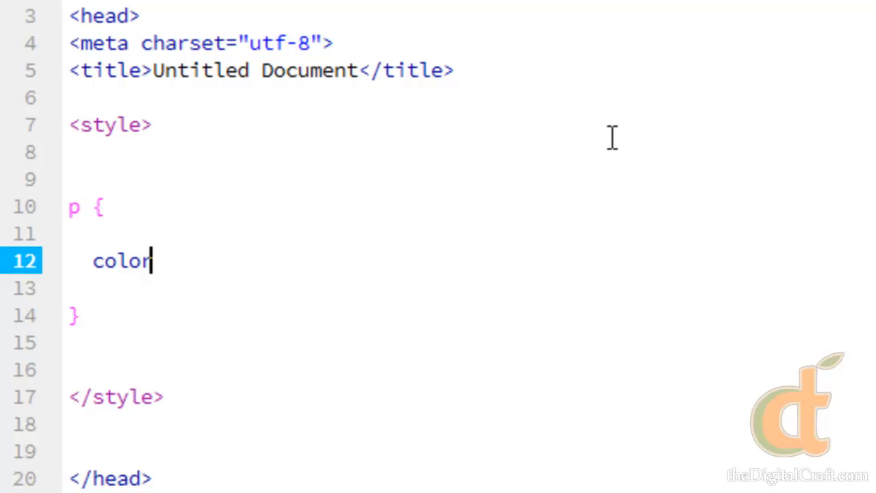
pyautogui.write(':')
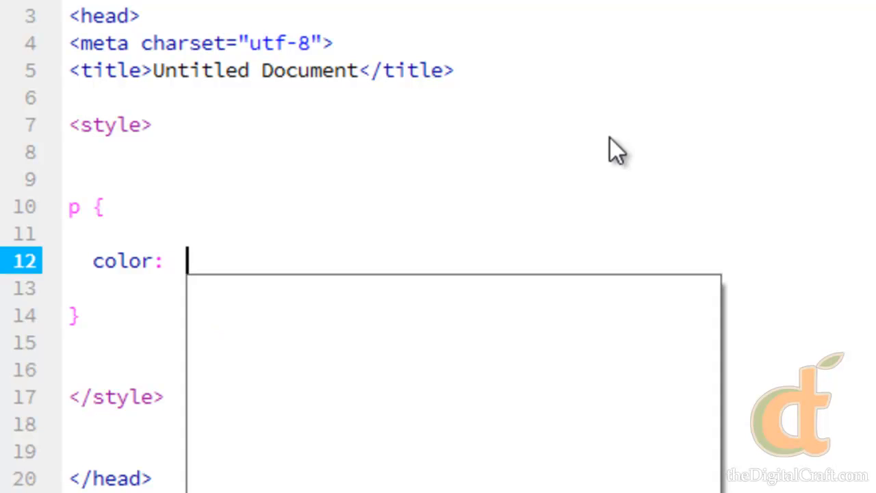
pyautogui.write('#ccbb33')
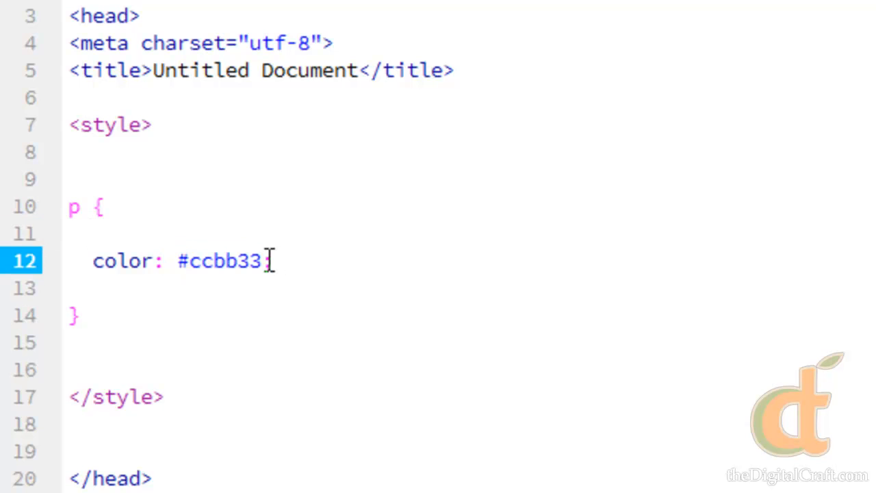
pyautogui.write(';')
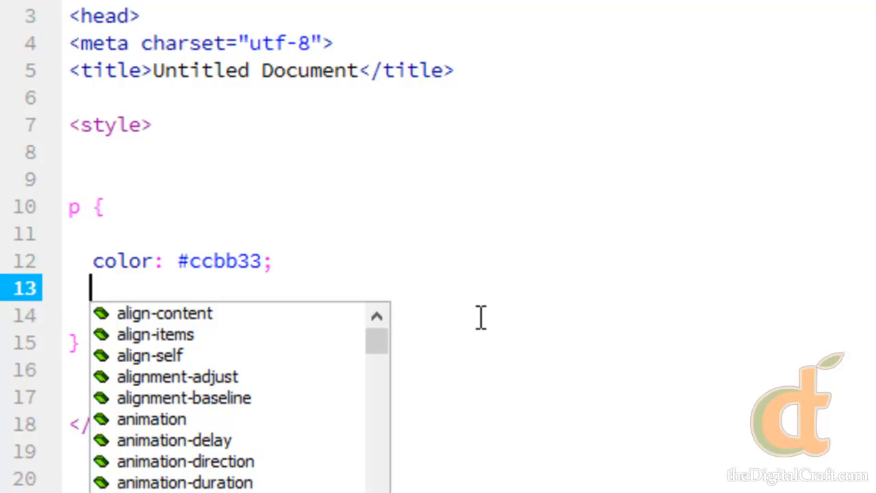
# Declare background-color: #000000; using the Color code hint to pick black.
pyautogui.write('background-color:')
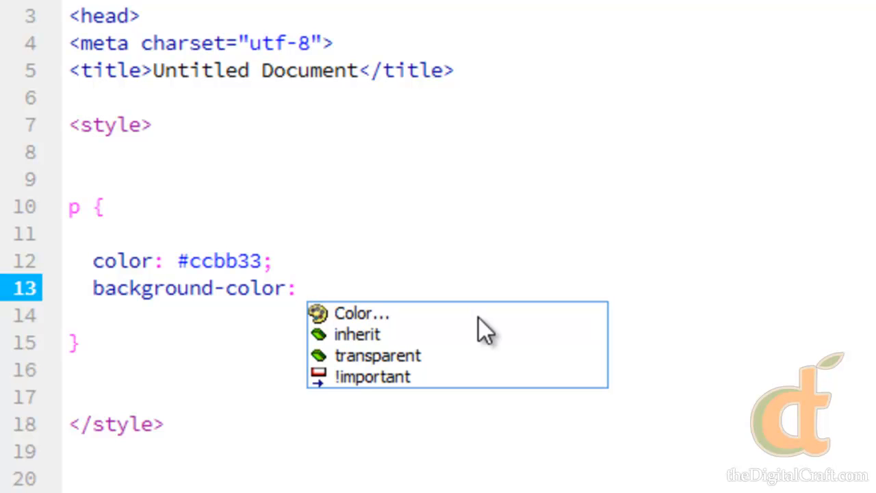
pyautogui.click(361, 313)
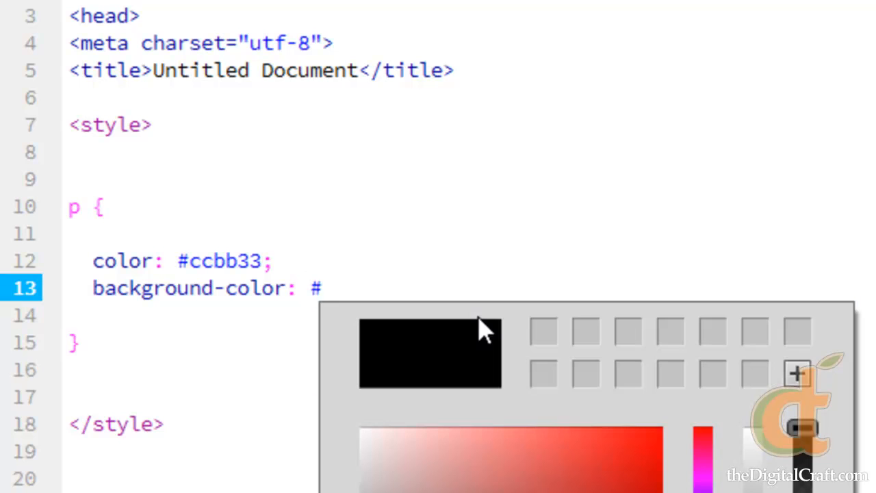
pyautogui.write('000000;')
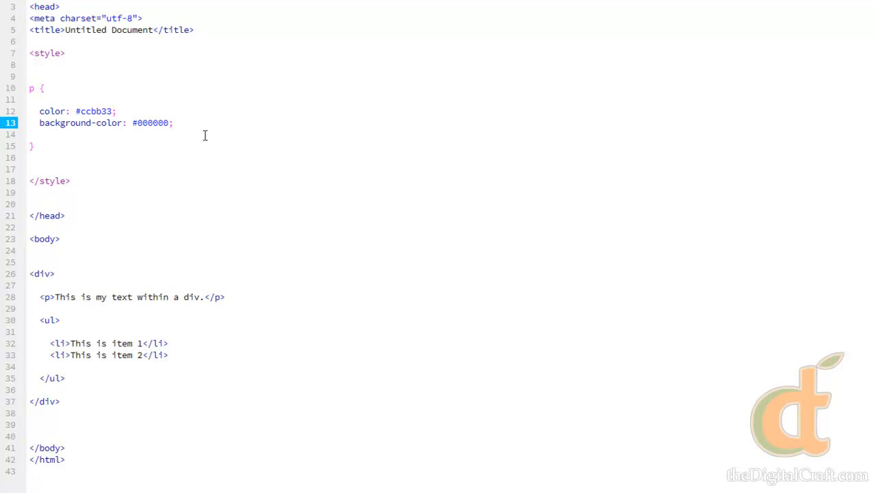
pyautogui.click(174, 123)
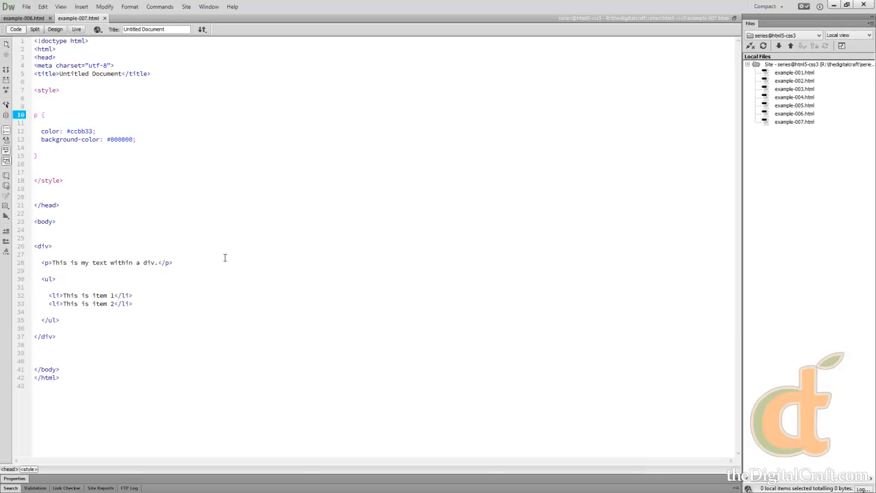
# Add the comment <!-- Div Tag and Basic CSS --> above the doctype on line 1.
pyautogui.write('<!-- Form Tags -->')
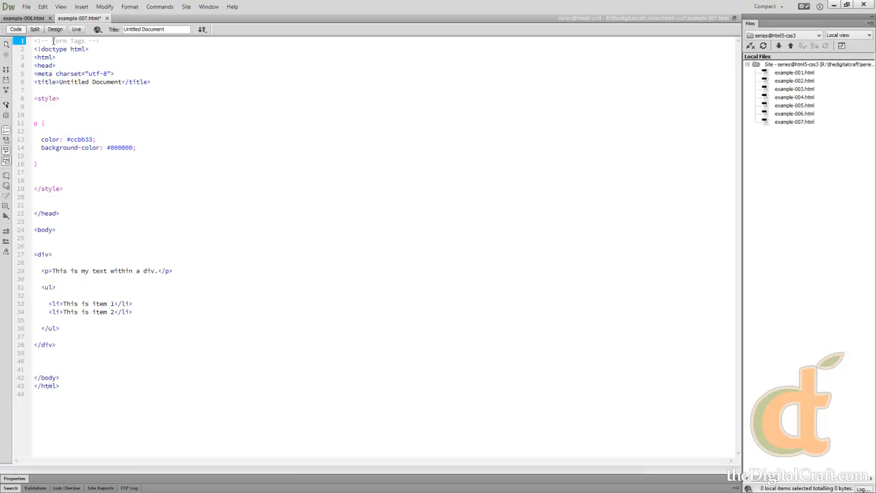
pyautogui.write('Div Tag and Basic CSS')
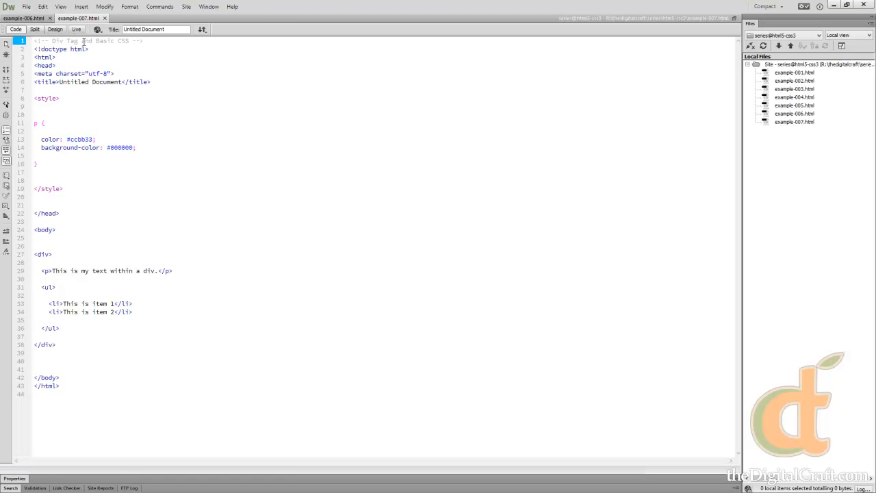